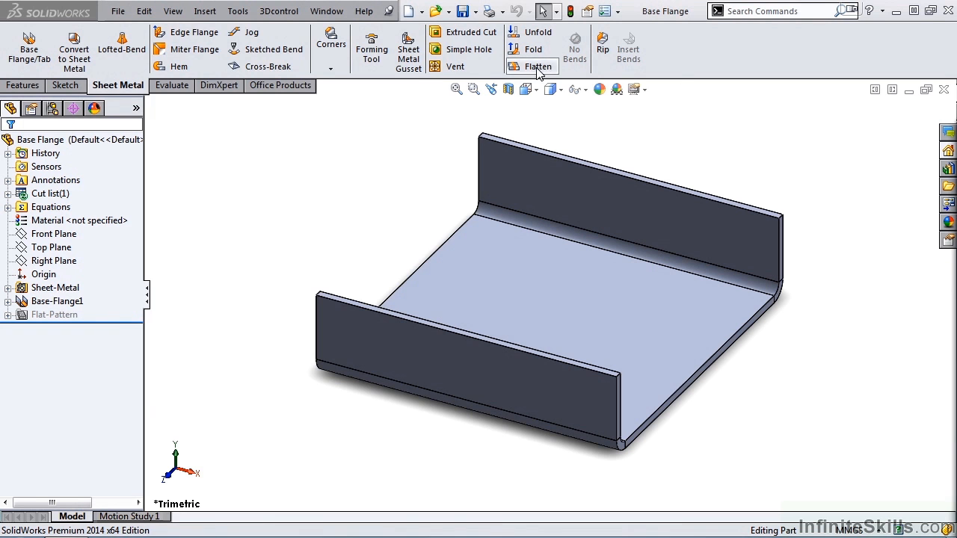
Browse to SolidWorks 2014's Sheetmetal Bend Tables folder and select the sample bend table file
click(205, 10)
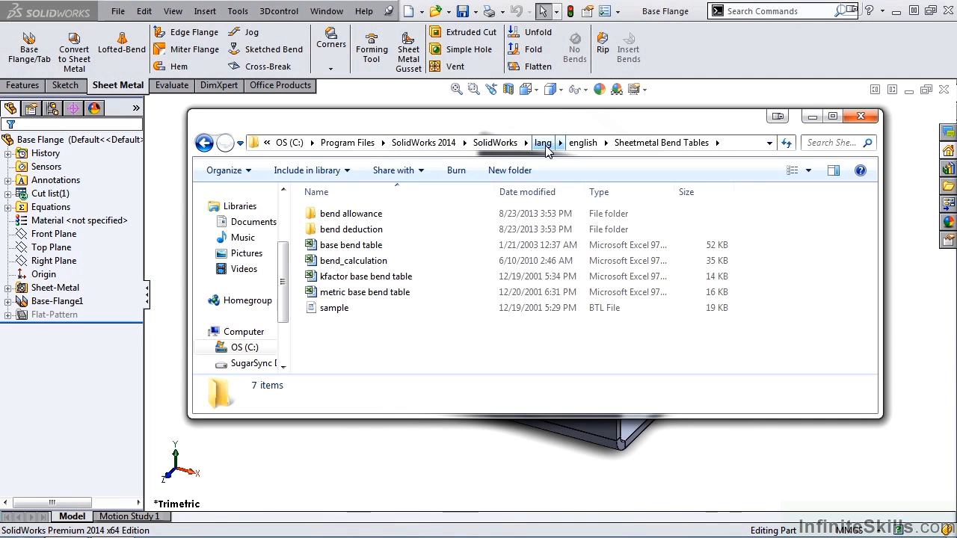
mouse_move(661, 158)
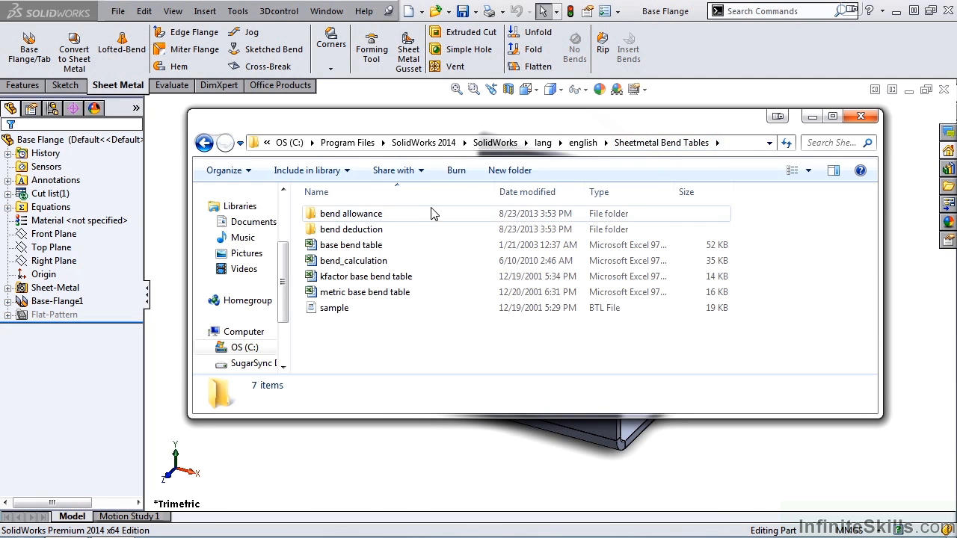
mouse_move(417, 229)
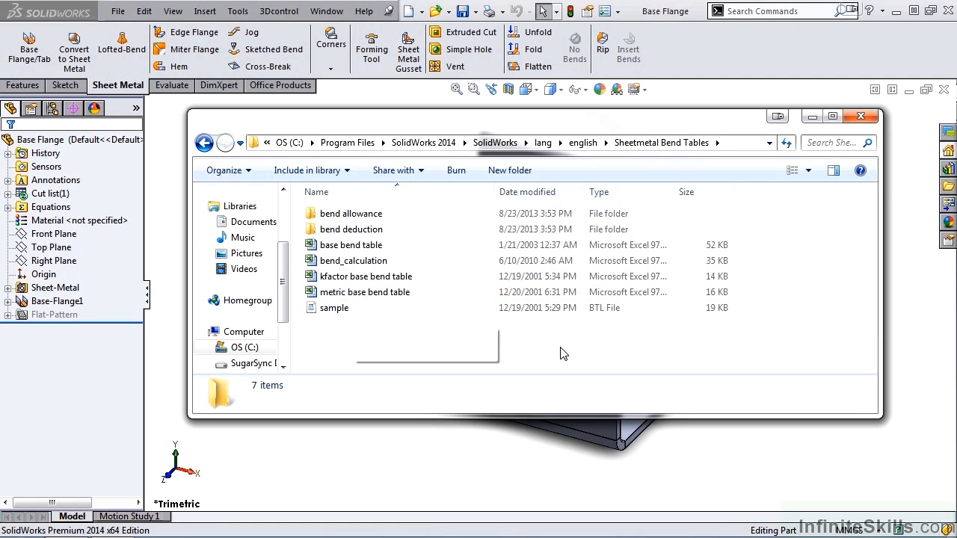
click(334, 307)
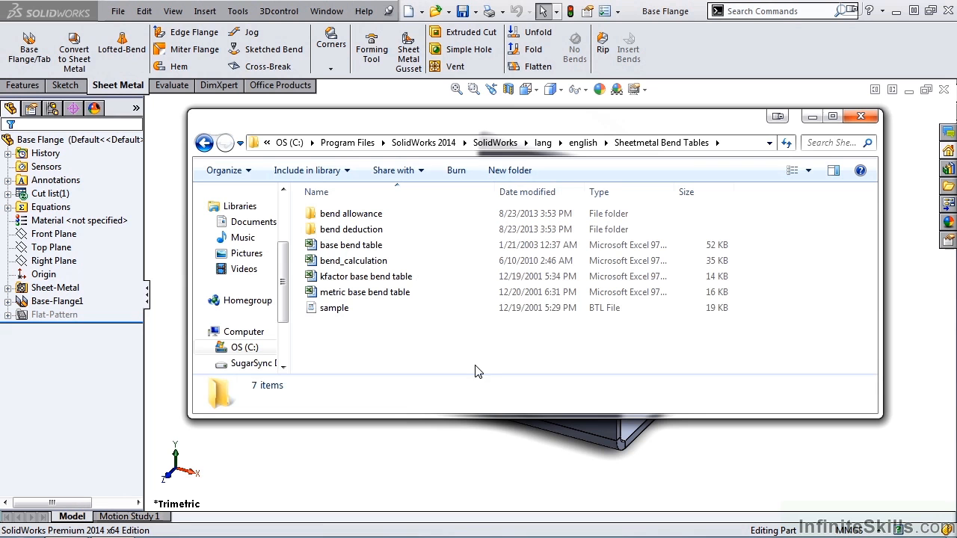
click(334, 307)
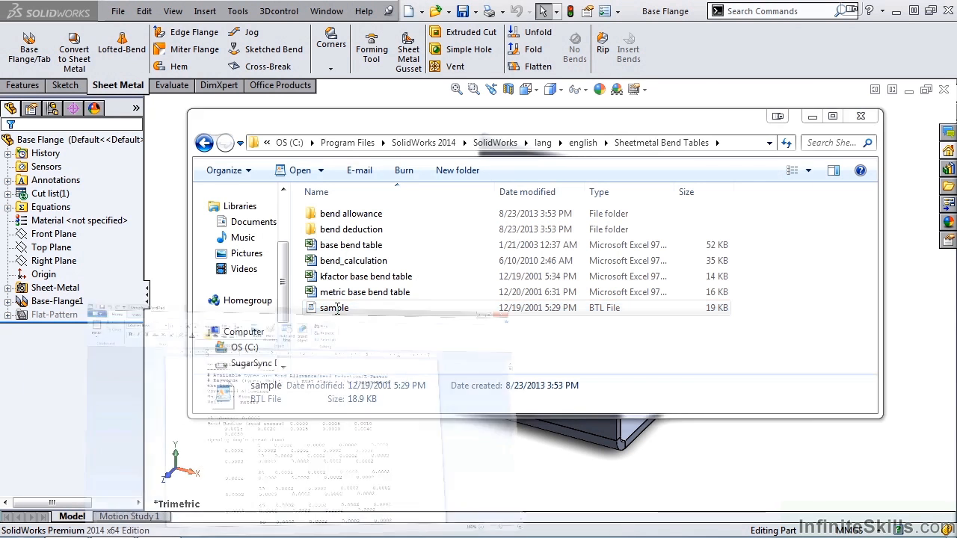
Open sample.btl in WordPad and scroll through its bend allowance values
double_click(334, 307)
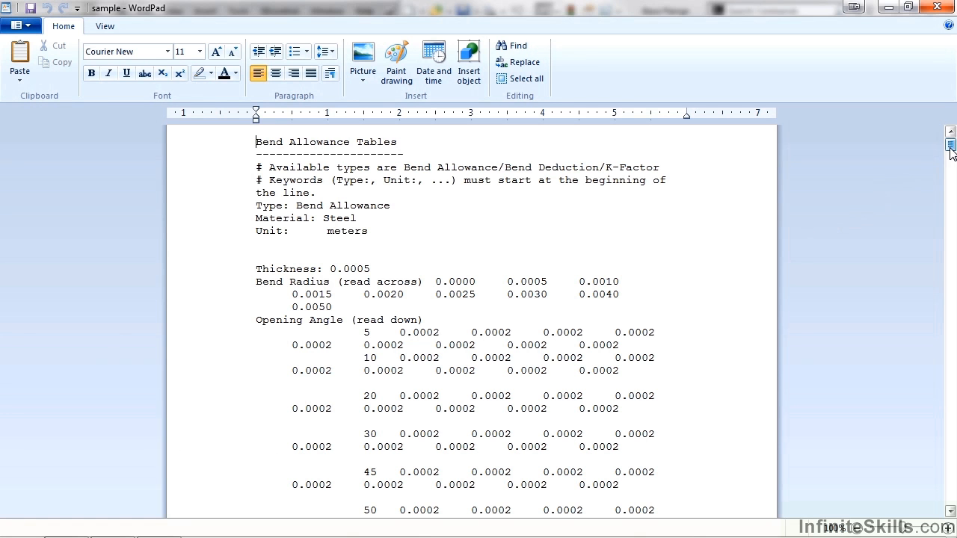
scroll(down, 3)
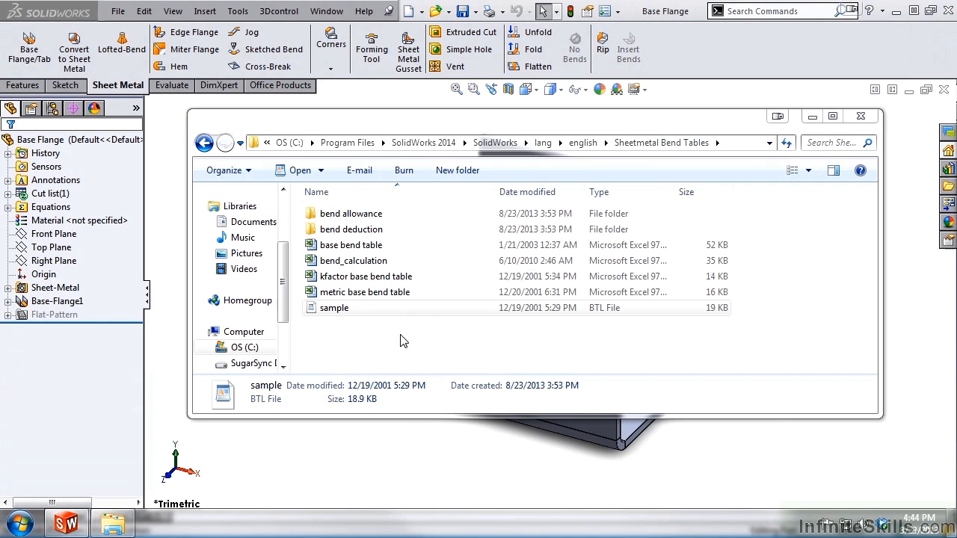
click(334, 307)
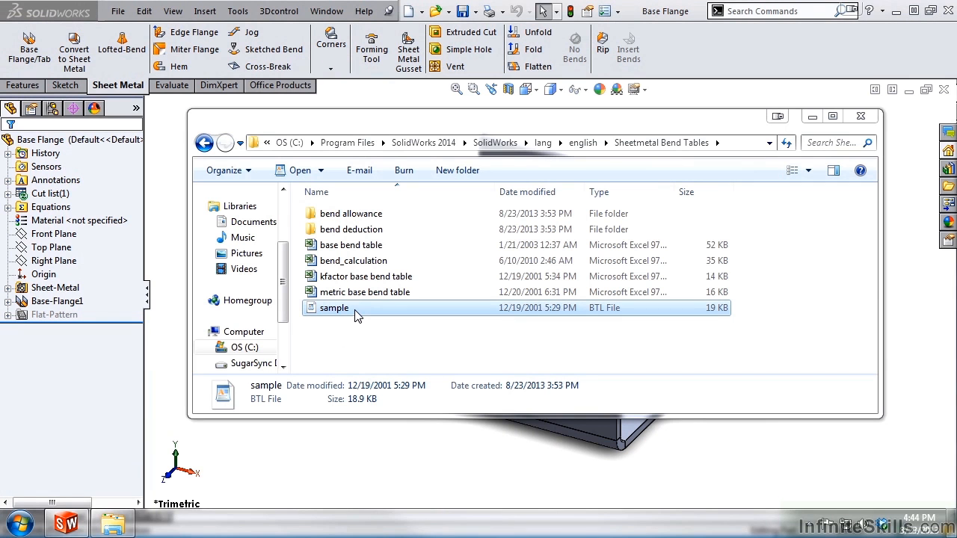
right_click(334, 307)
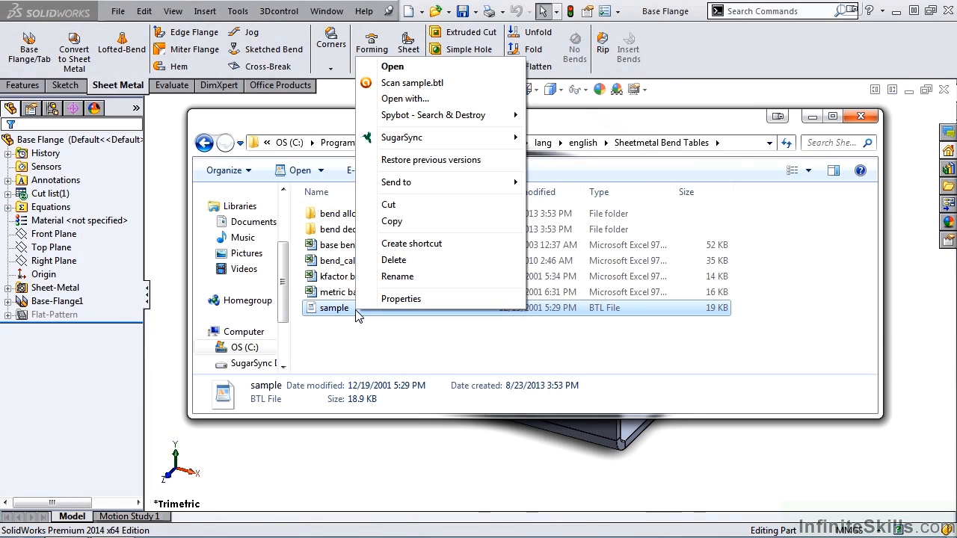
mouse_move(393, 236)
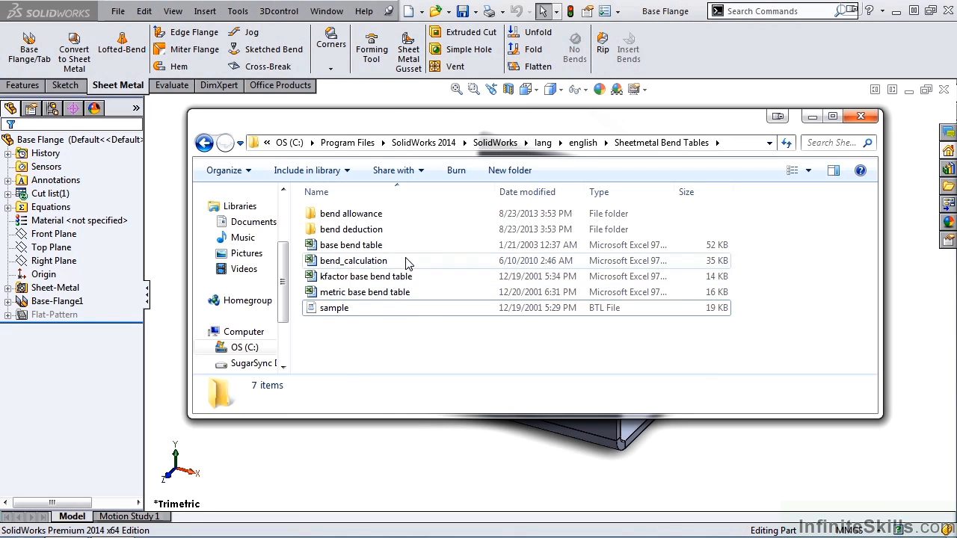
mouse_move(409, 243)
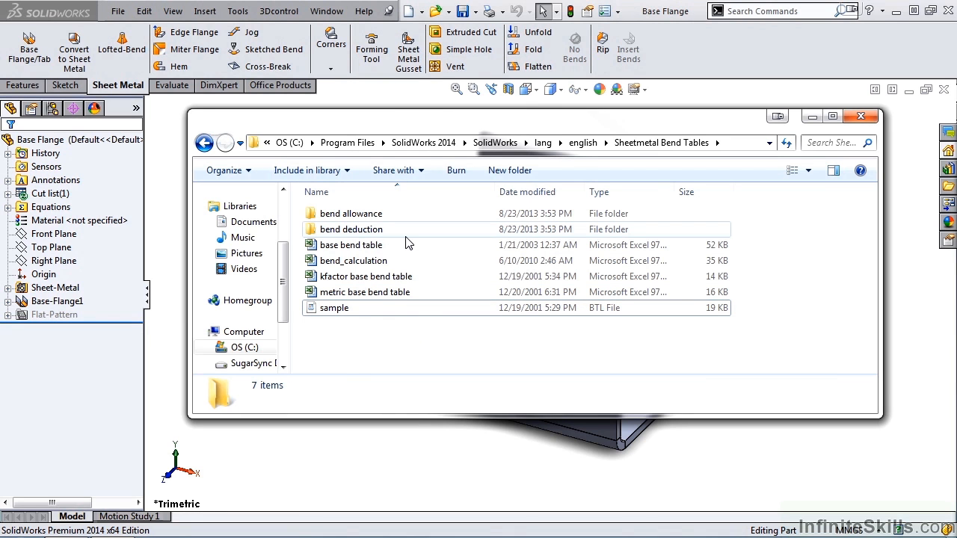
mouse_move(409, 303)
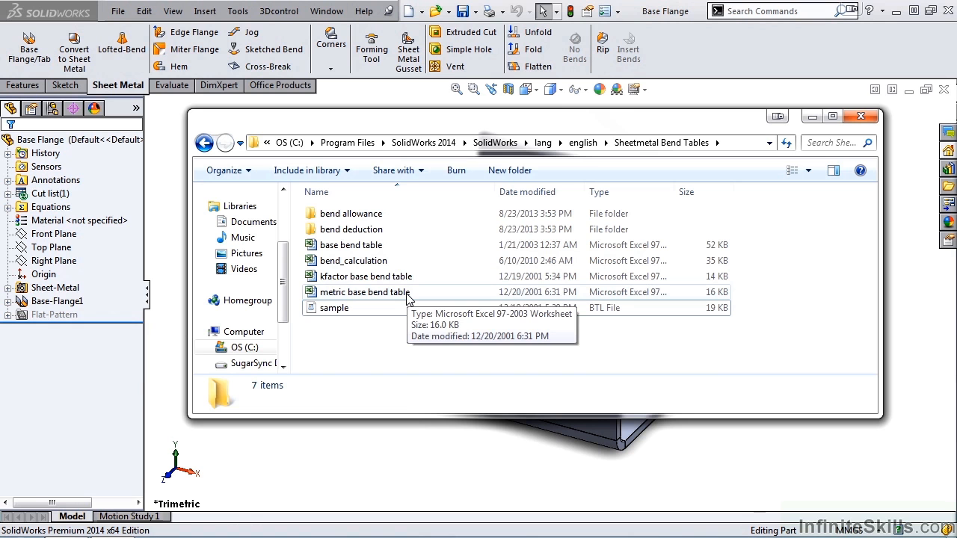
Open the metric base bend table in Excel and scroll through its millimetre grid
double_click(365, 292)
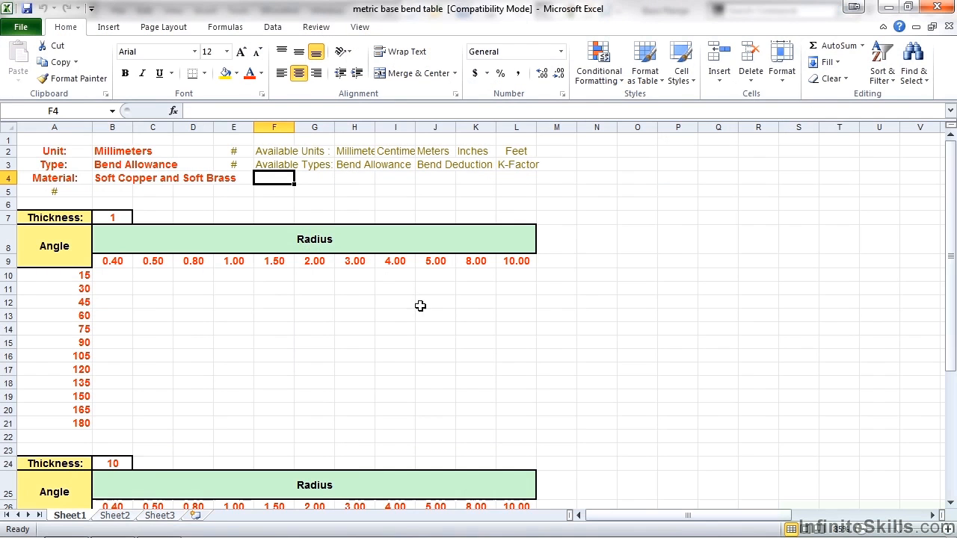
scroll(down, 3)
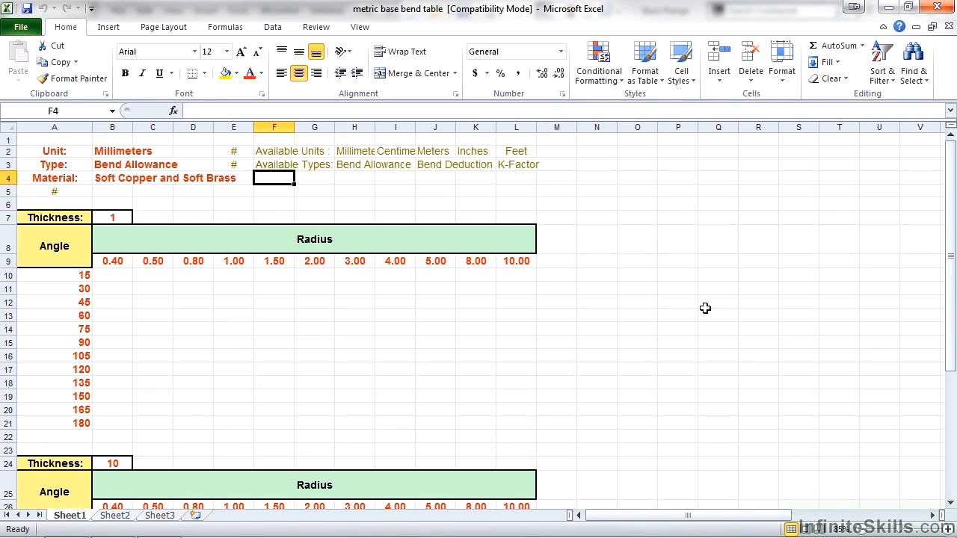
mouse_move(326, 326)
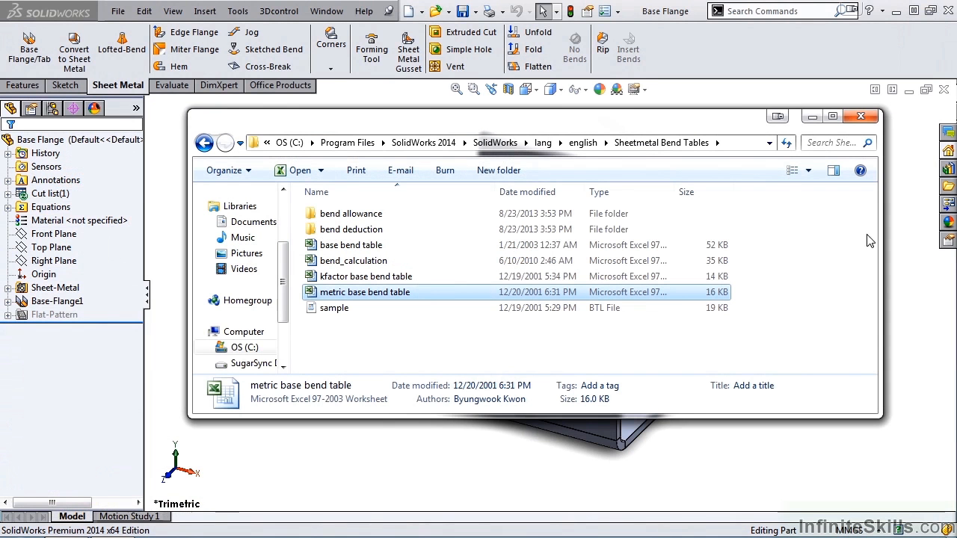
Open the bend allowance subfolder and launch the table1 - bend allowance spreadsheet
click(351, 213)
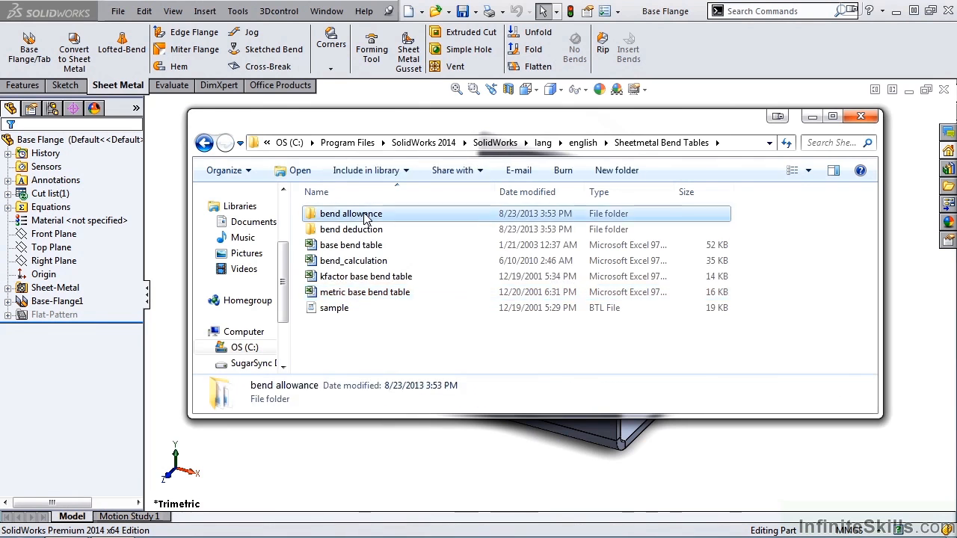
double_click(351, 213)
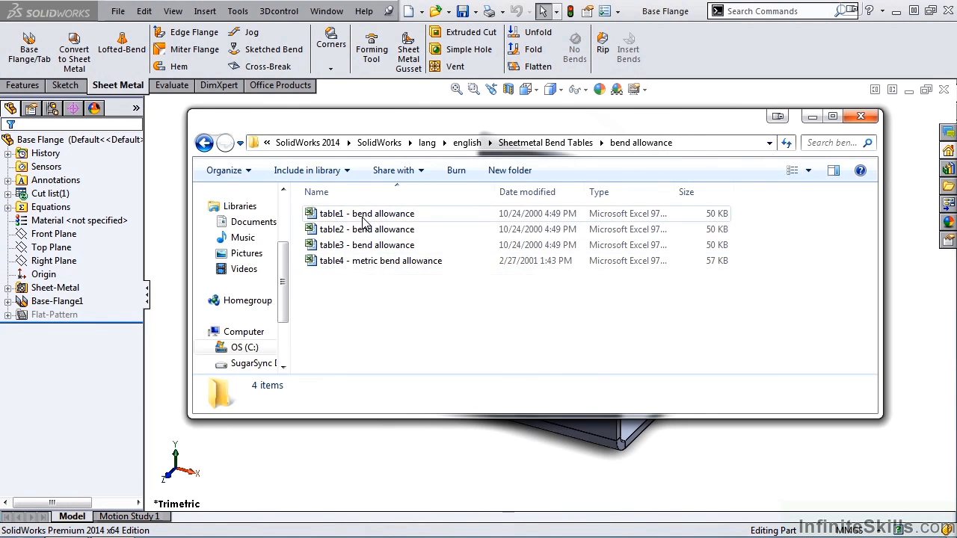
mouse_move(366, 229)
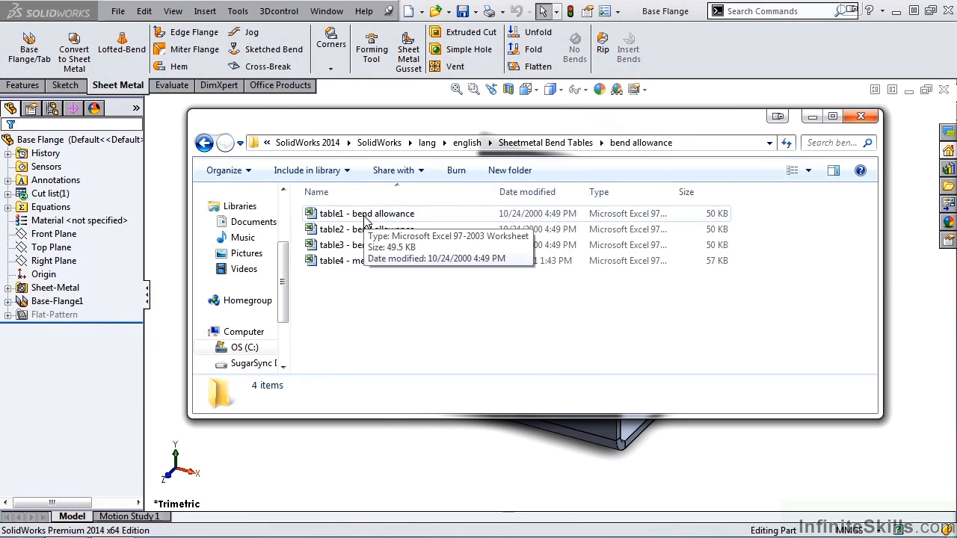
click(366, 214)
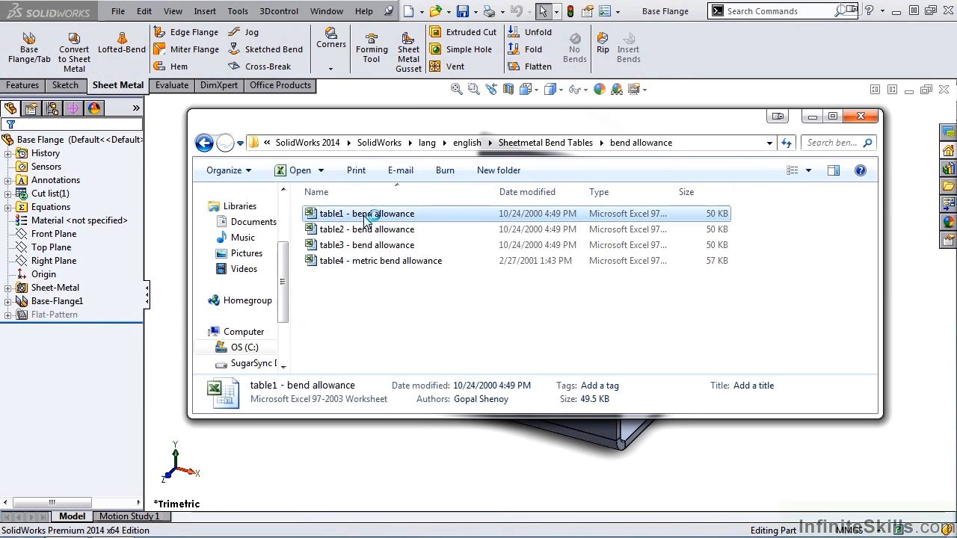
double_click(366, 213)
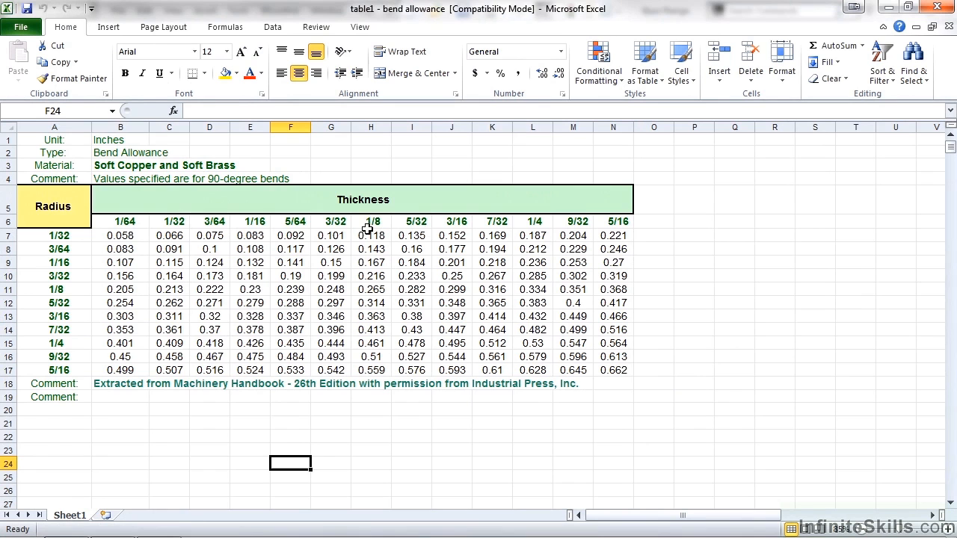
mouse_move(282, 230)
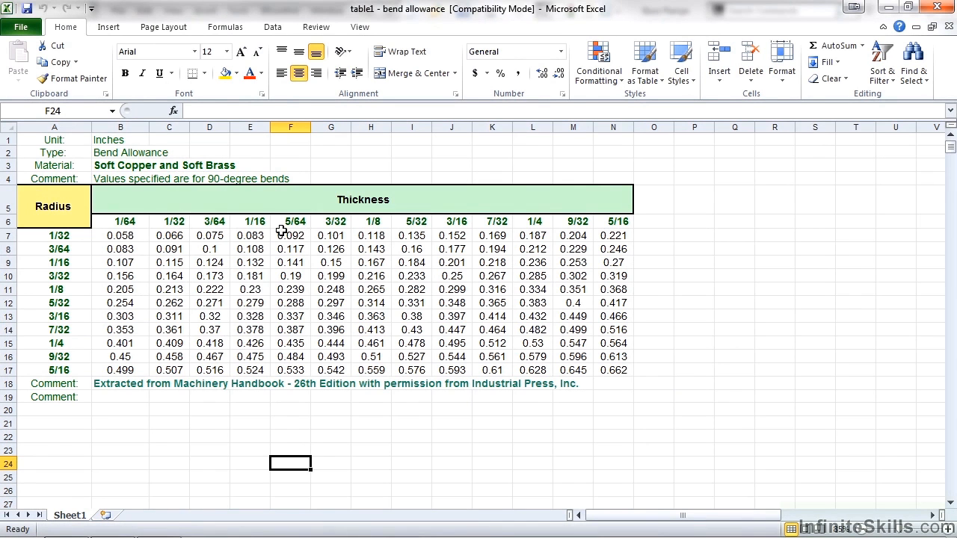
mouse_move(278, 390)
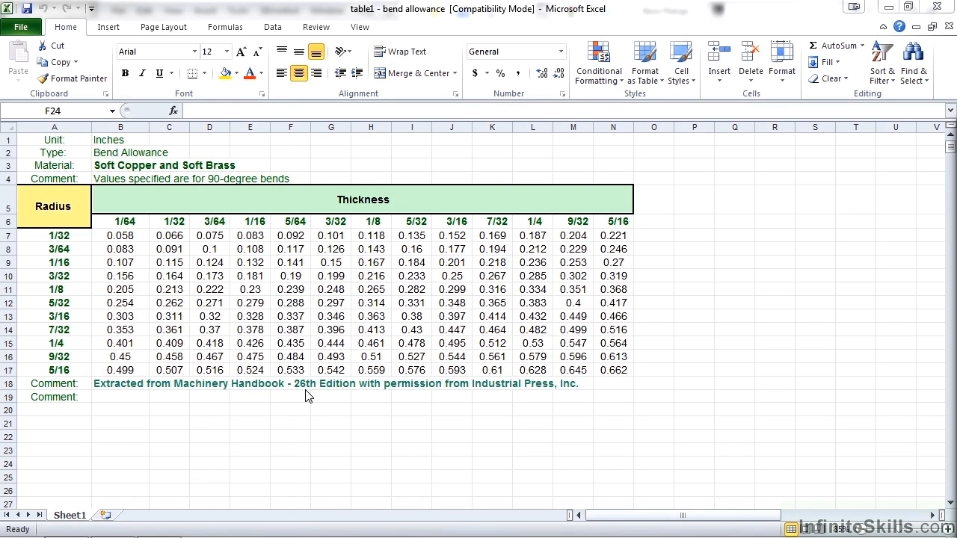
mouse_move(939, 8)
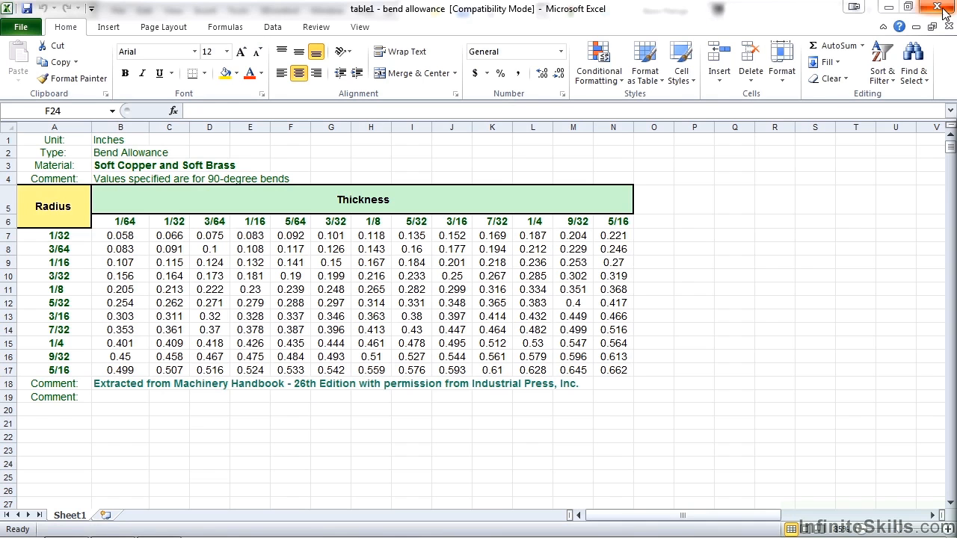
Close the table1 bend allowance workbook in Excel
click(940, 7)
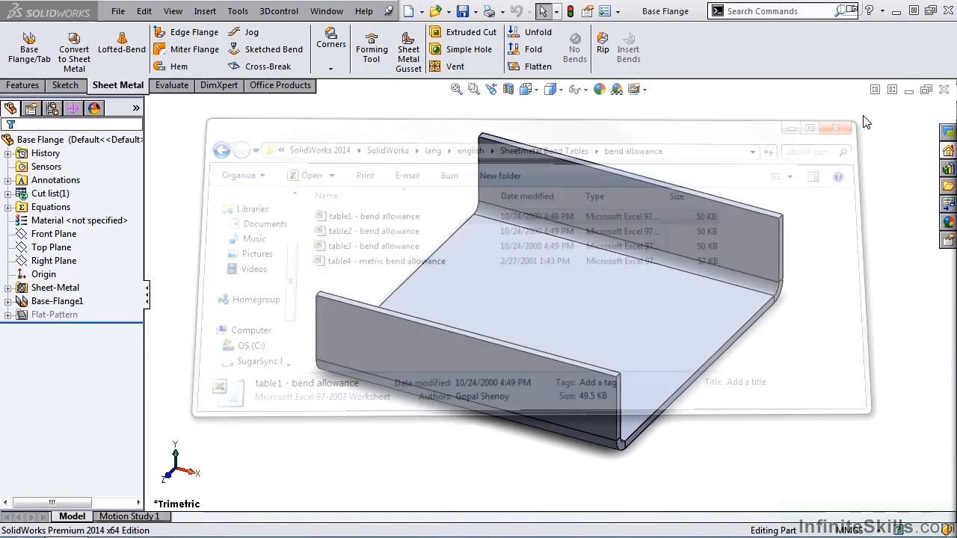
Close the folder window, expand the Sheet-Metal folder, and highlight Sheet-Metal1's bends
click(836, 128)
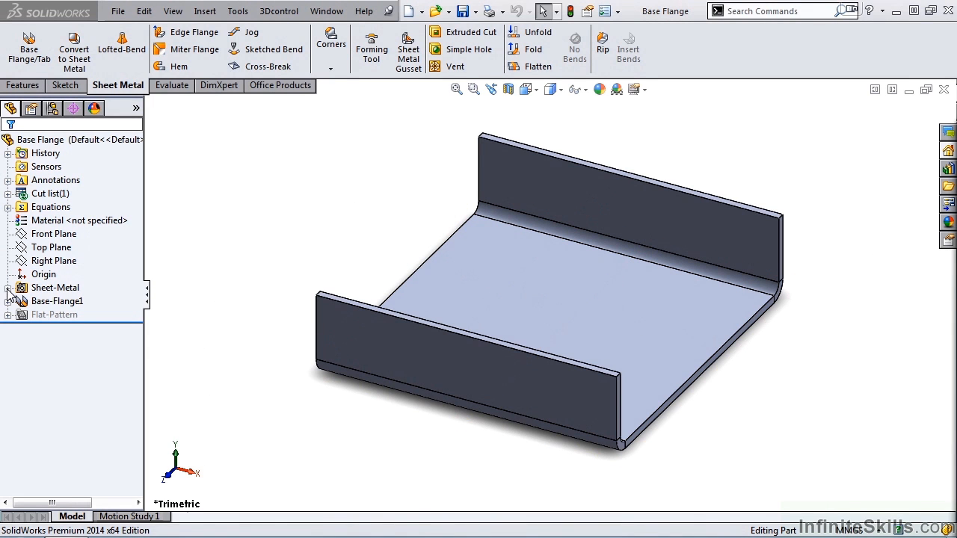
click(56, 300)
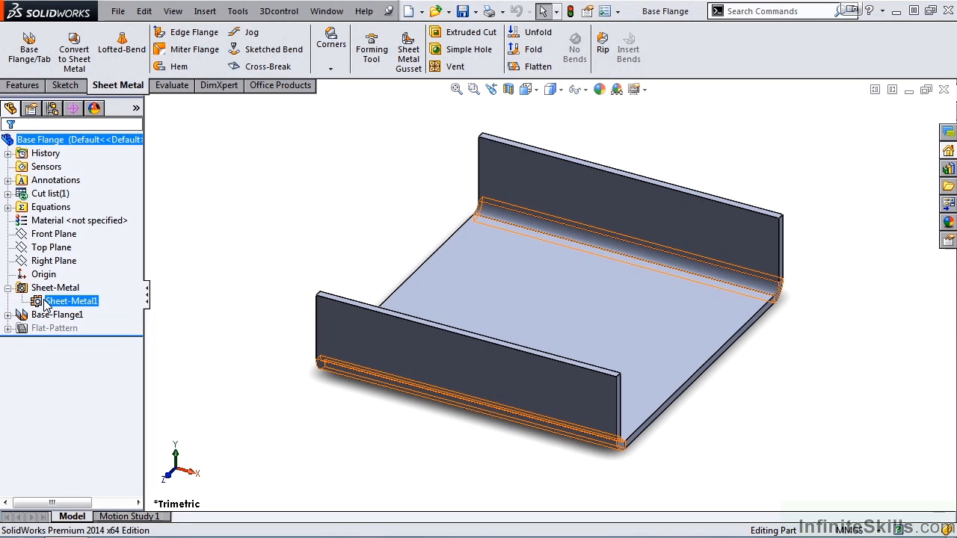
right_click(71, 301)
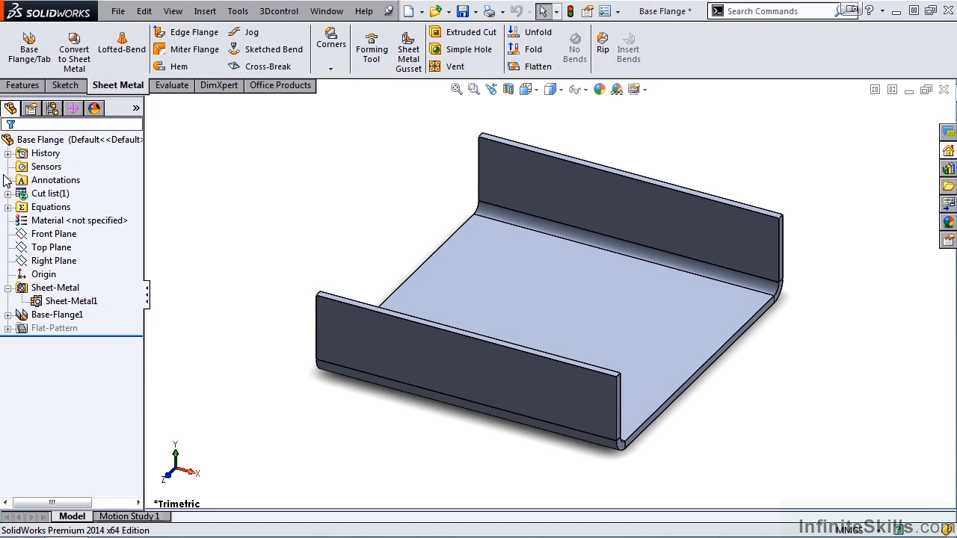
click(55, 288)
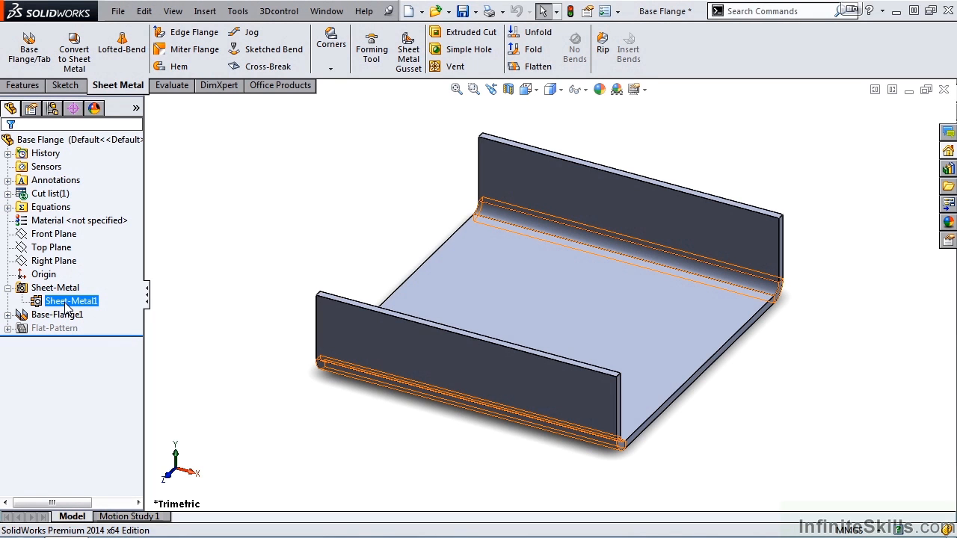
click(56, 288)
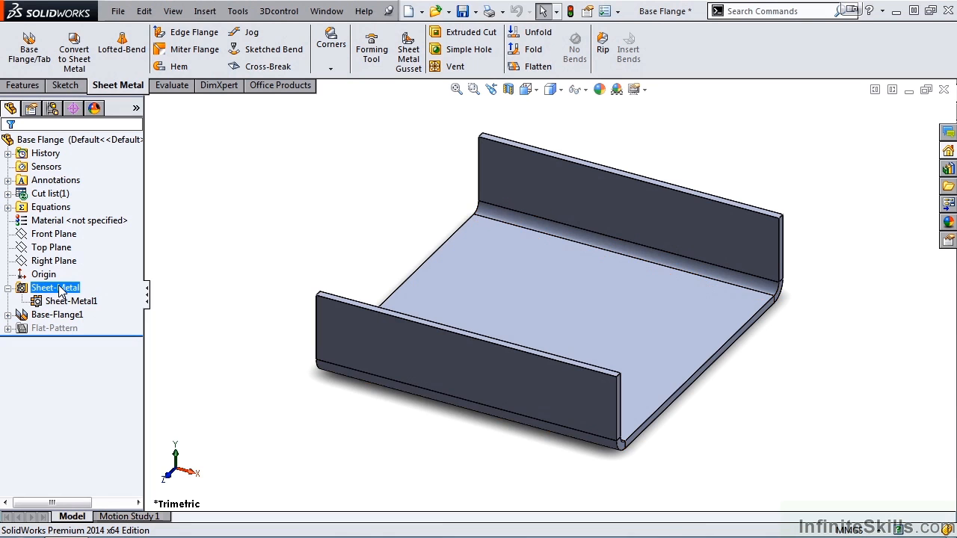
click(71, 301)
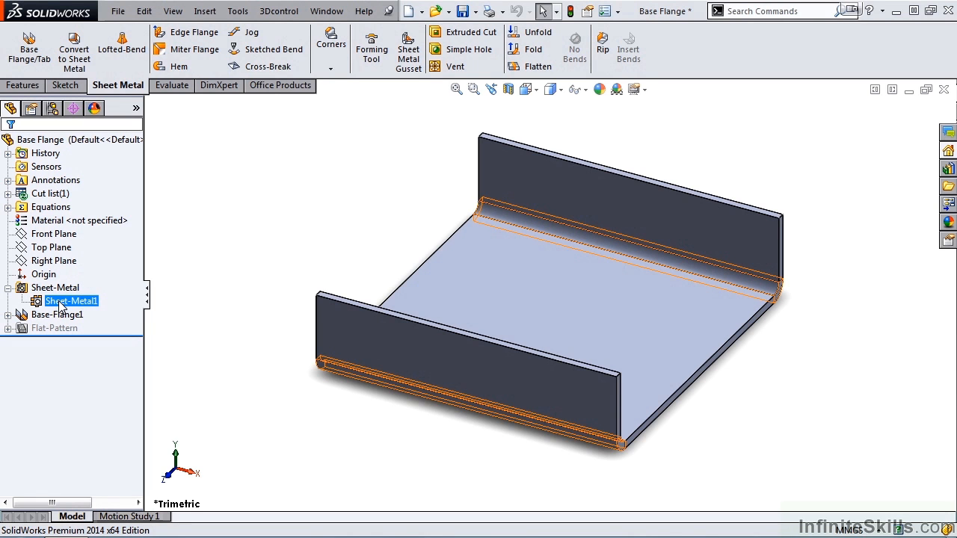
click(56, 287)
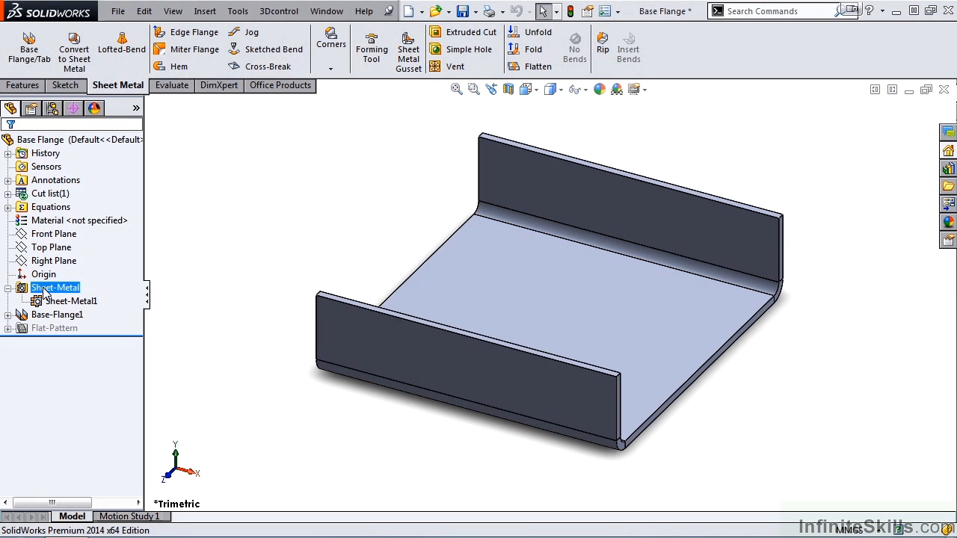
Edit Sheet-Metal1 so its bend allowance uses TABLE1 from the bend allowance folder
right_click(56, 287)
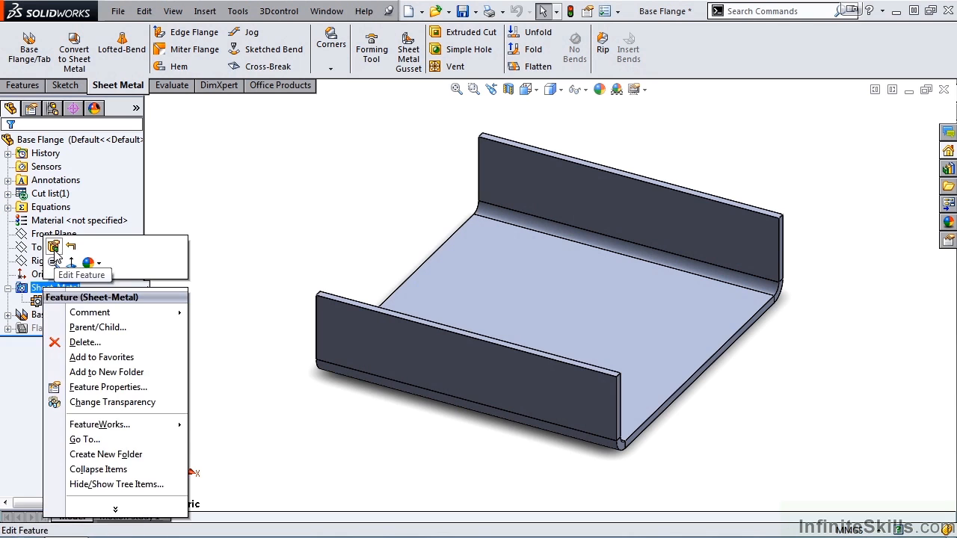
click(81, 274)
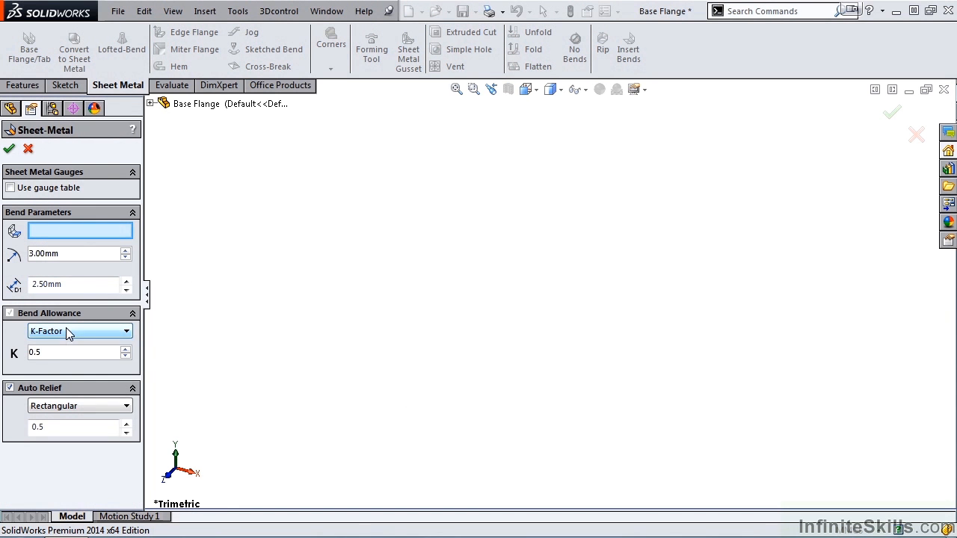
mouse_move(126, 332)
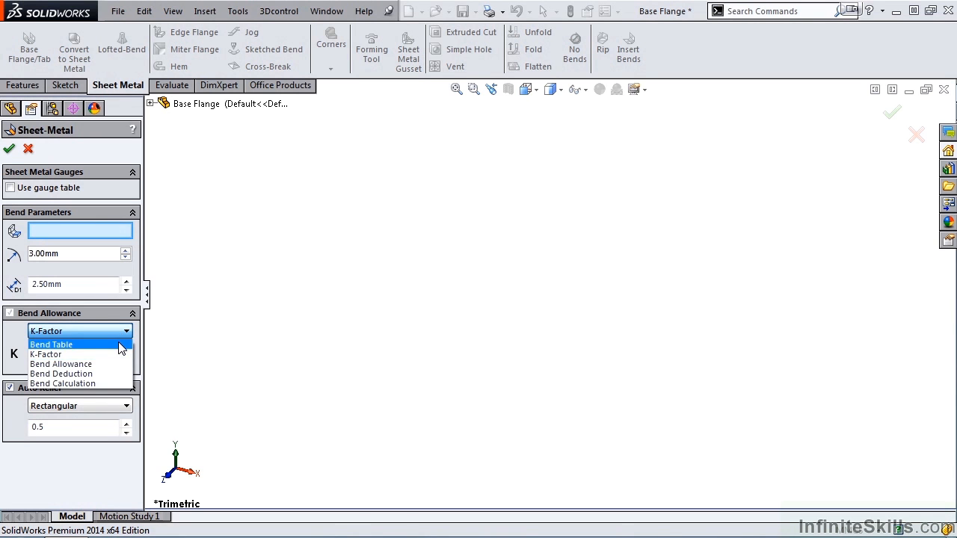
click(51, 344)
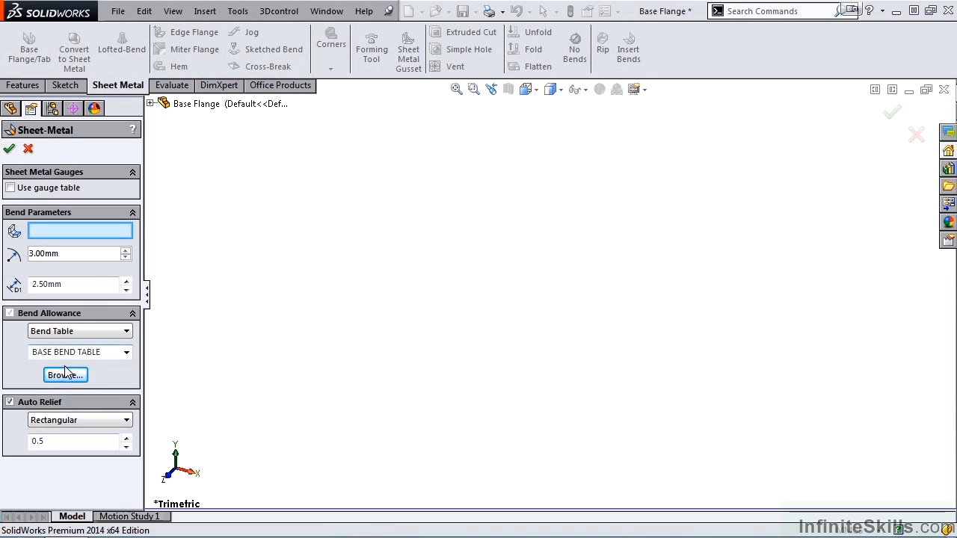
click(65, 375)
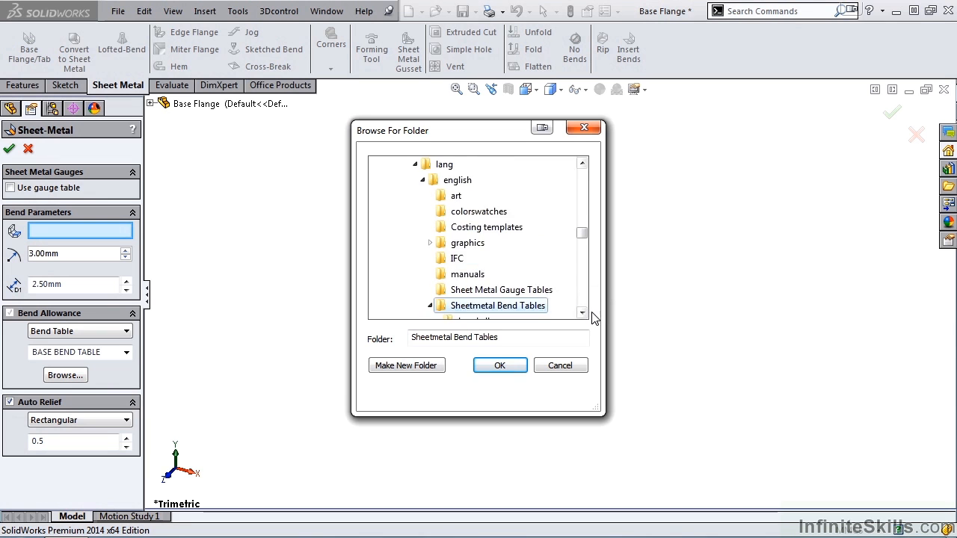
click(490, 274)
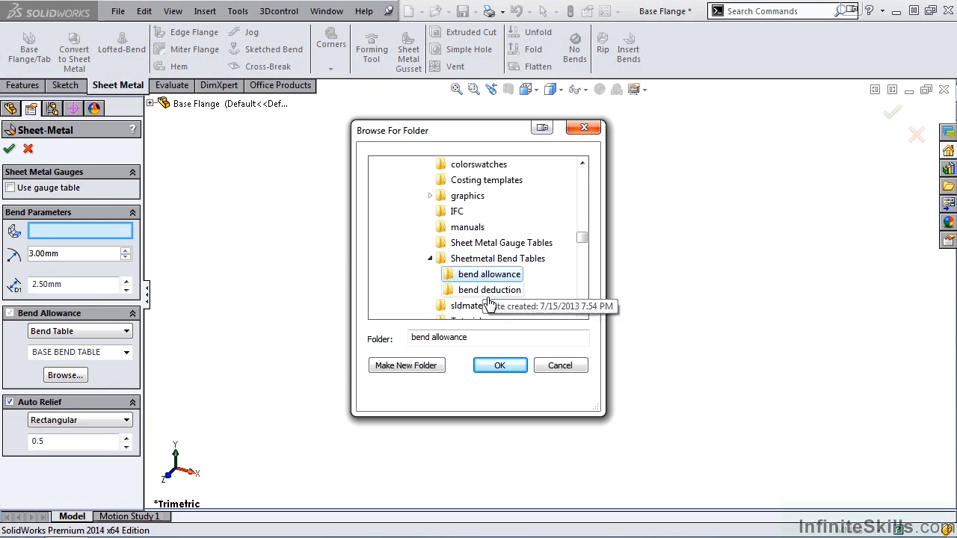
click(500, 365)
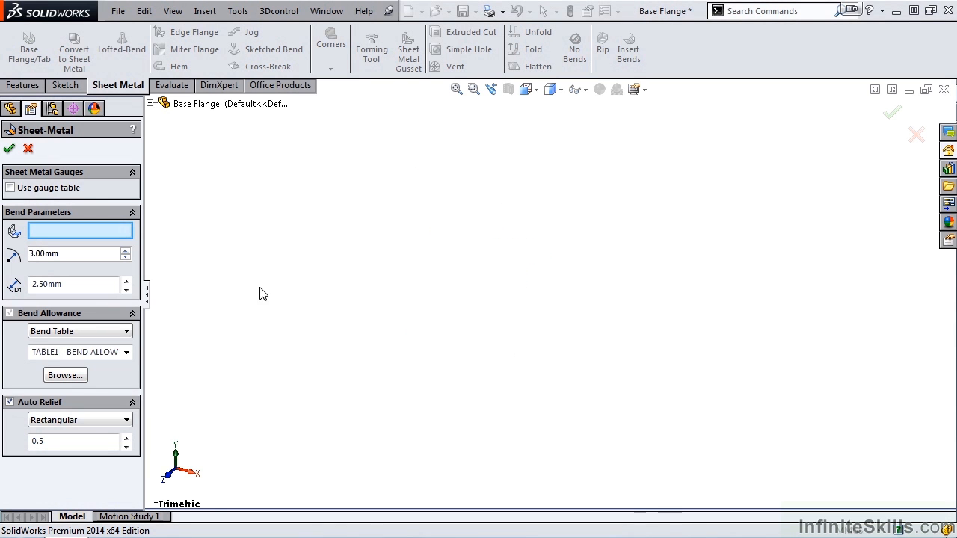
click(125, 352)
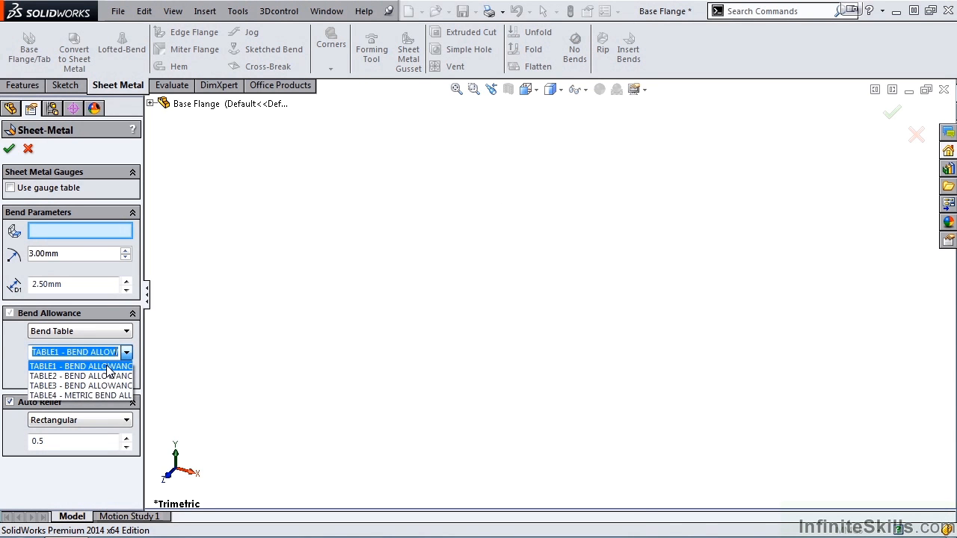
click(75, 366)
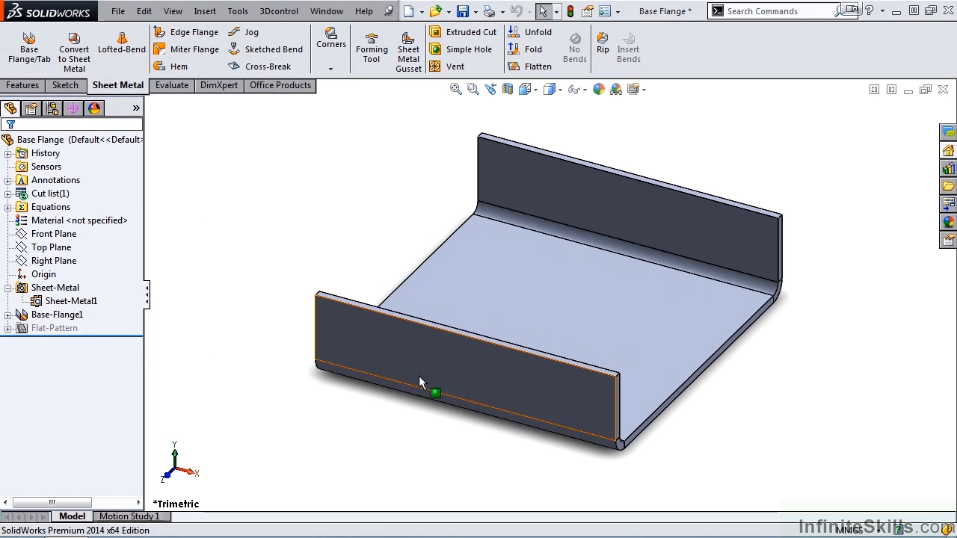
mouse_move(473, 323)
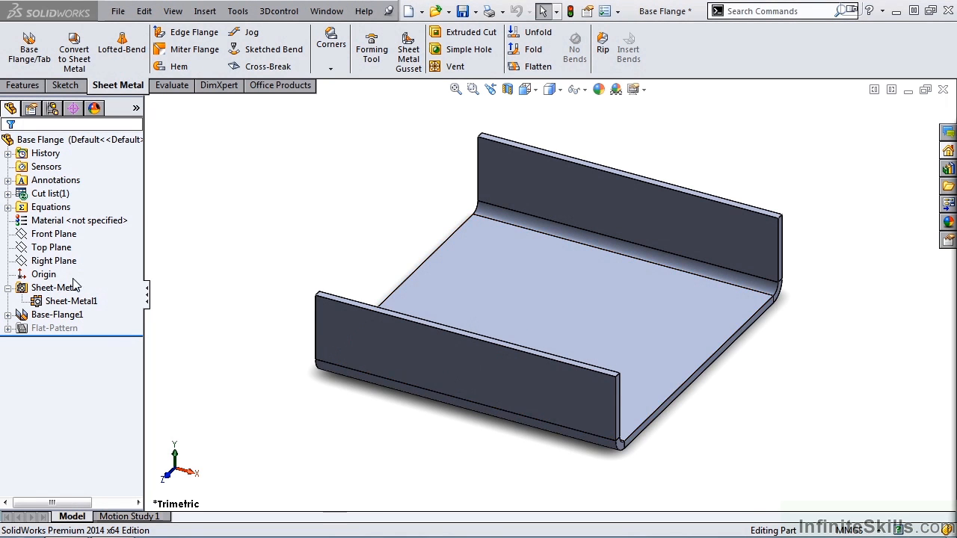
Reopen Sheet-Metal settings to confirm TABLE1, then close the Sheetmetal Bend Tables window
double_click(58, 287)
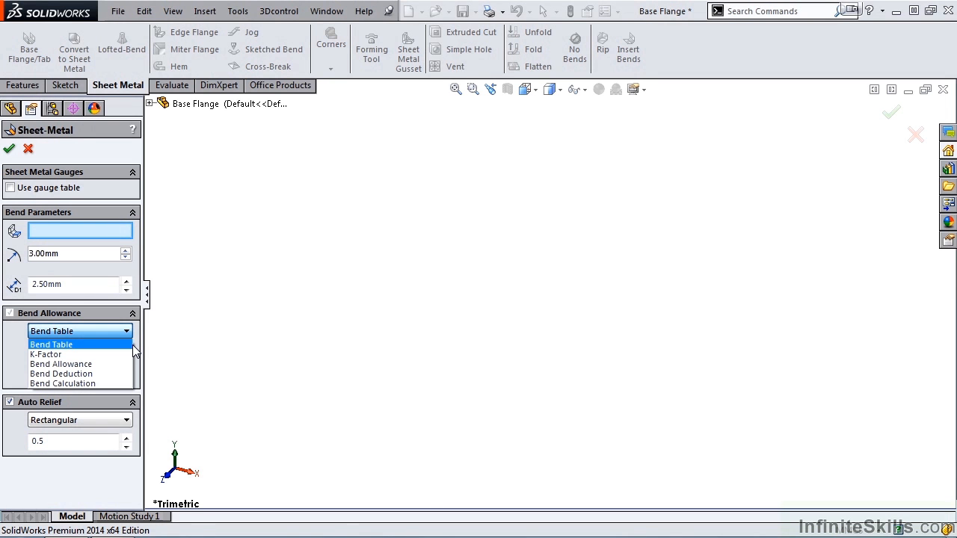
mouse_move(325, 377)
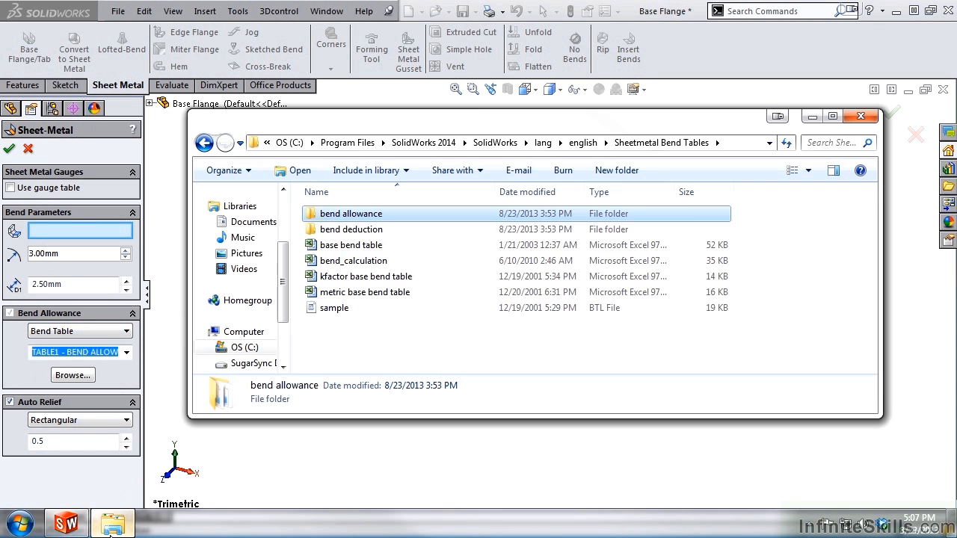
mouse_move(388, 290)
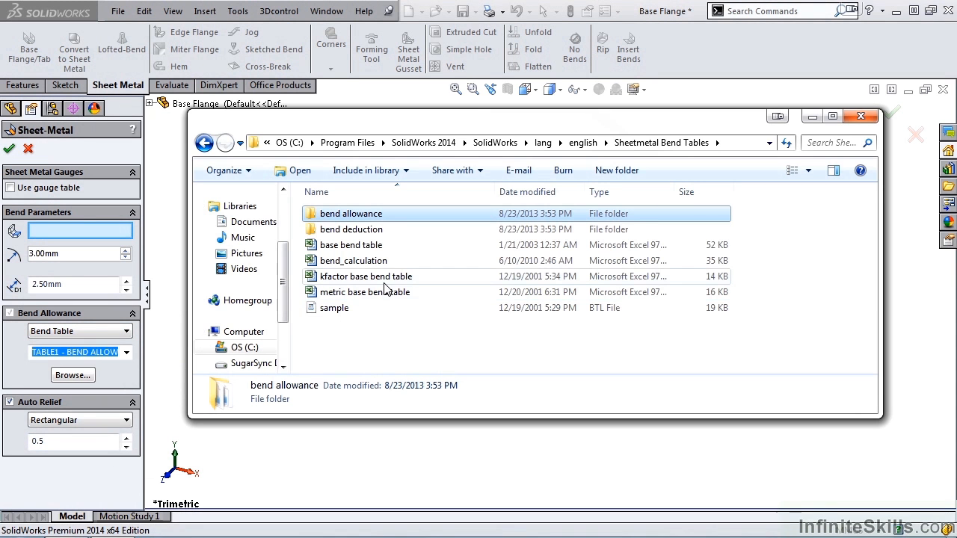
mouse_move(606, 288)
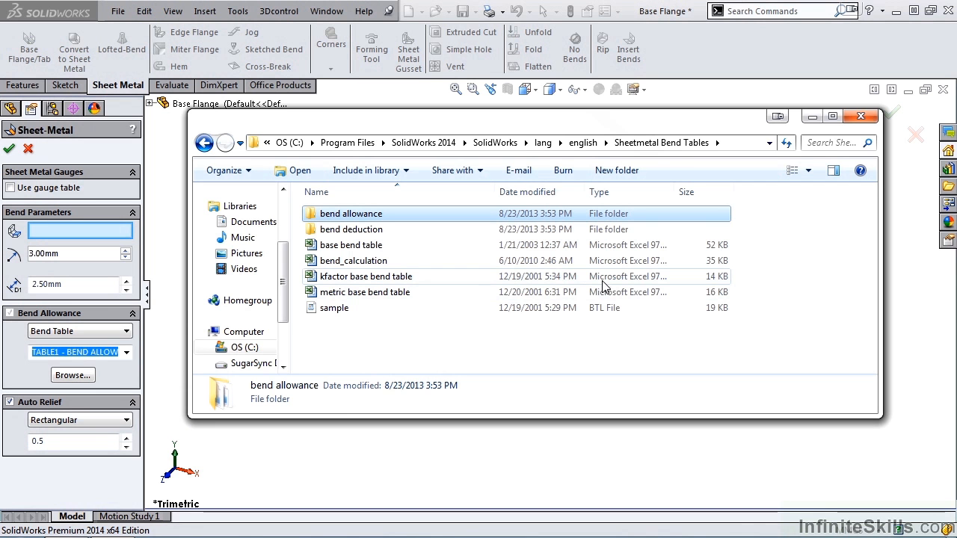
click(860, 116)
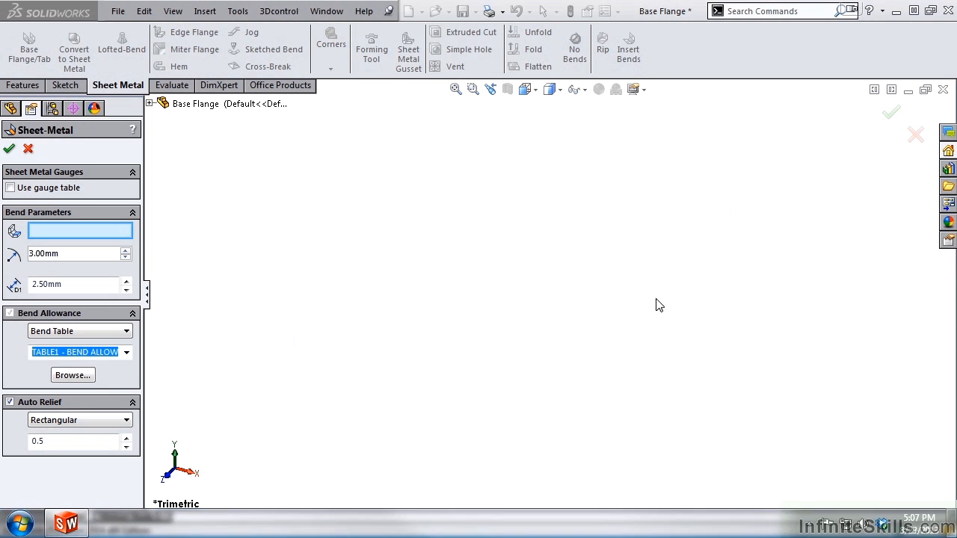
click(80, 330)
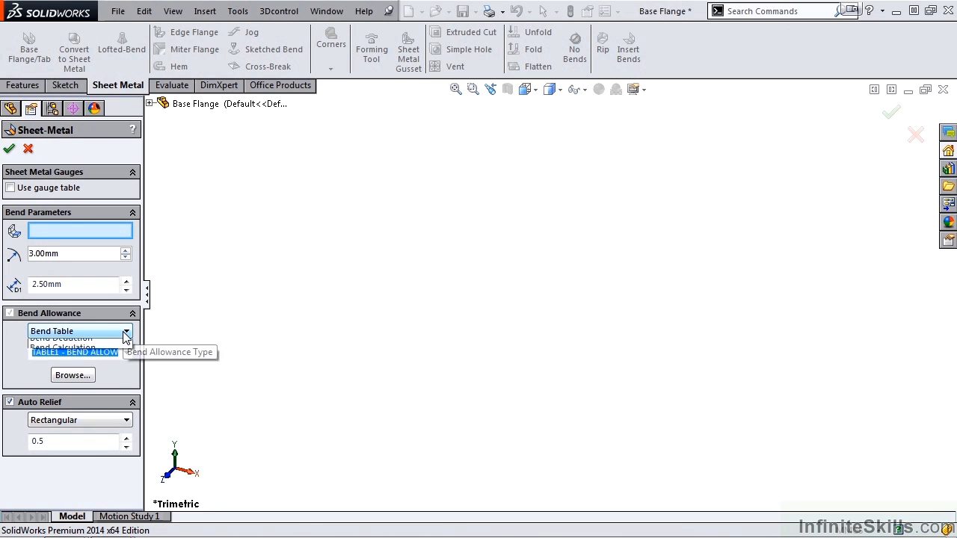
click(125, 331)
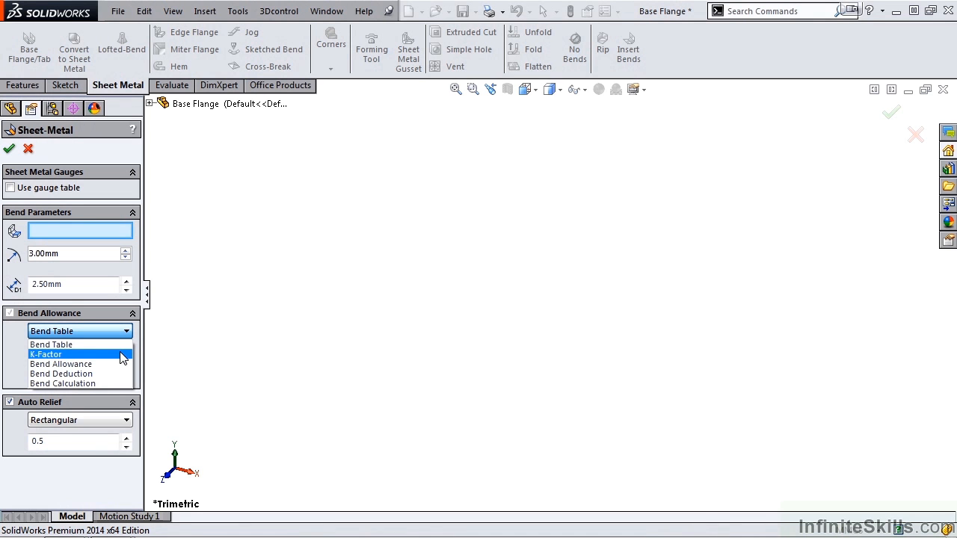
mouse_move(80, 383)
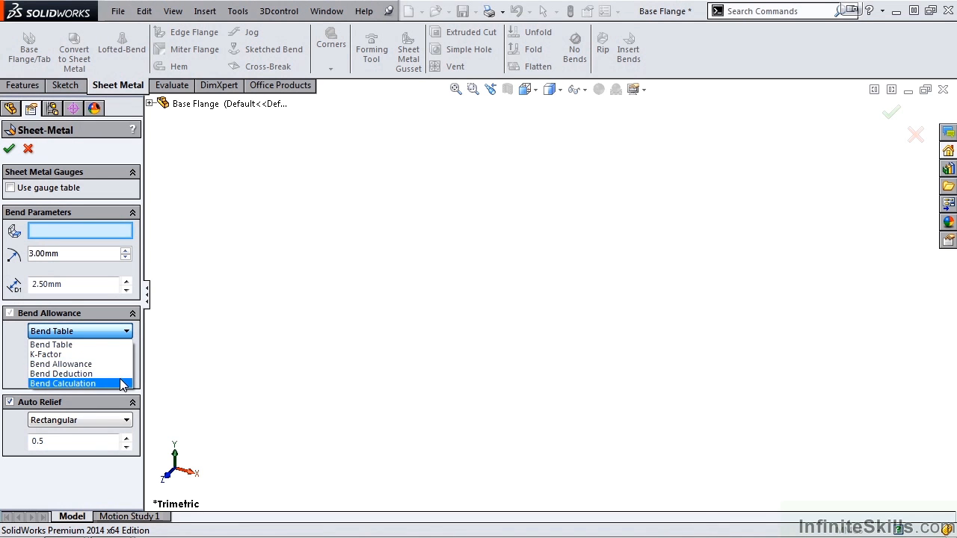